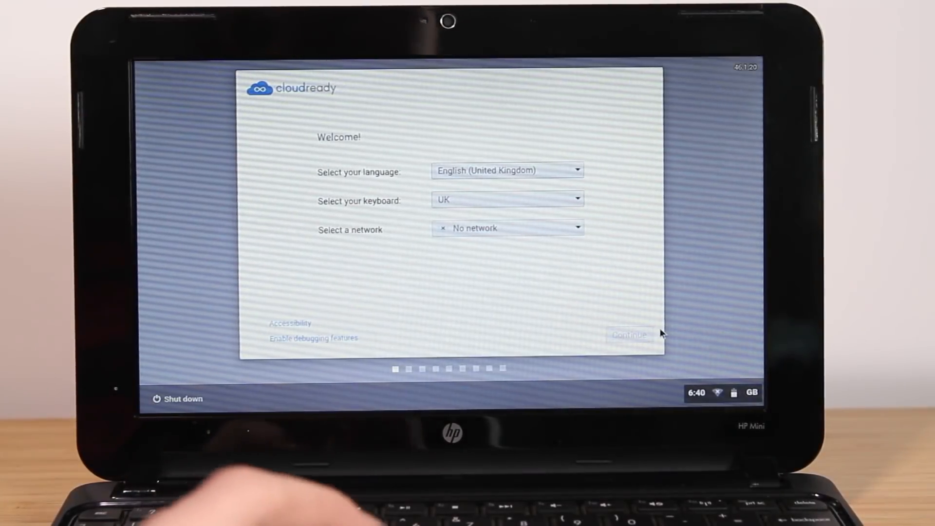
Connect to the CoffeePot Wi-Fi network with its password and continue past the welcome screen
click(723, 392)
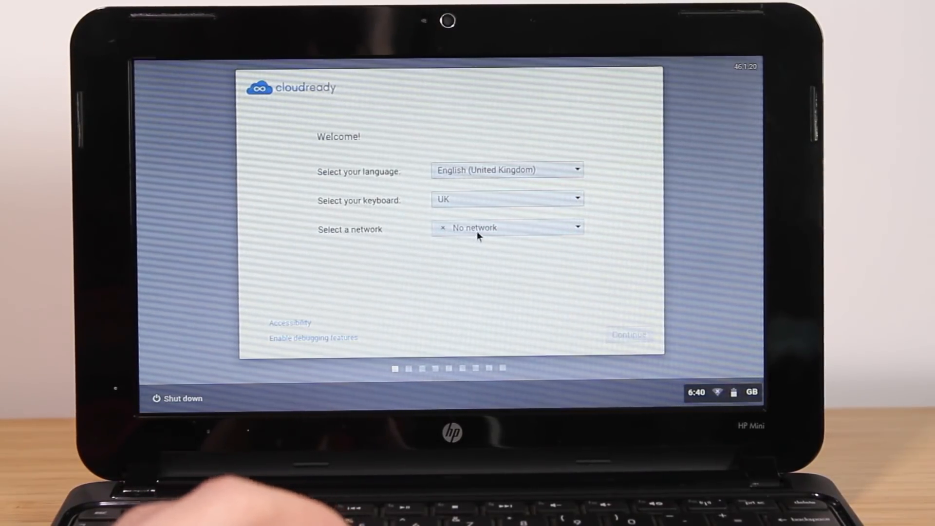
click(507, 228)
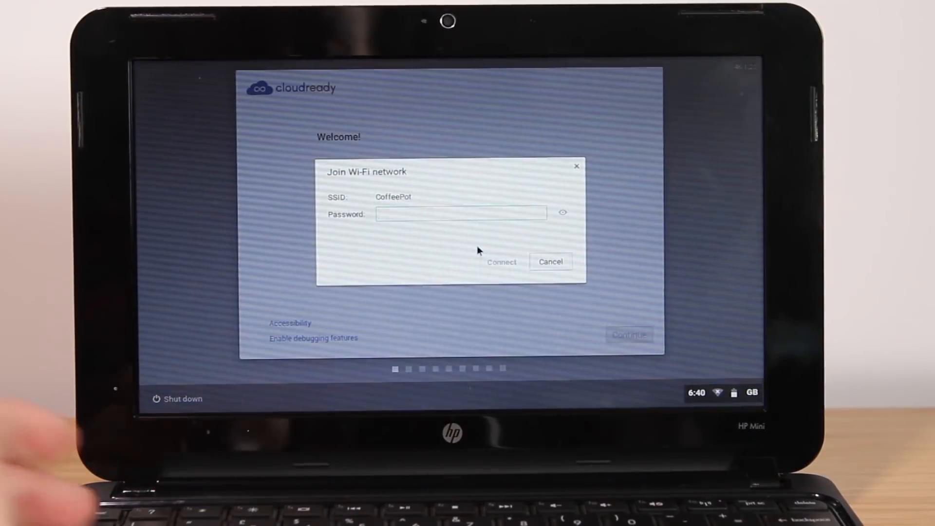
click(501, 262)
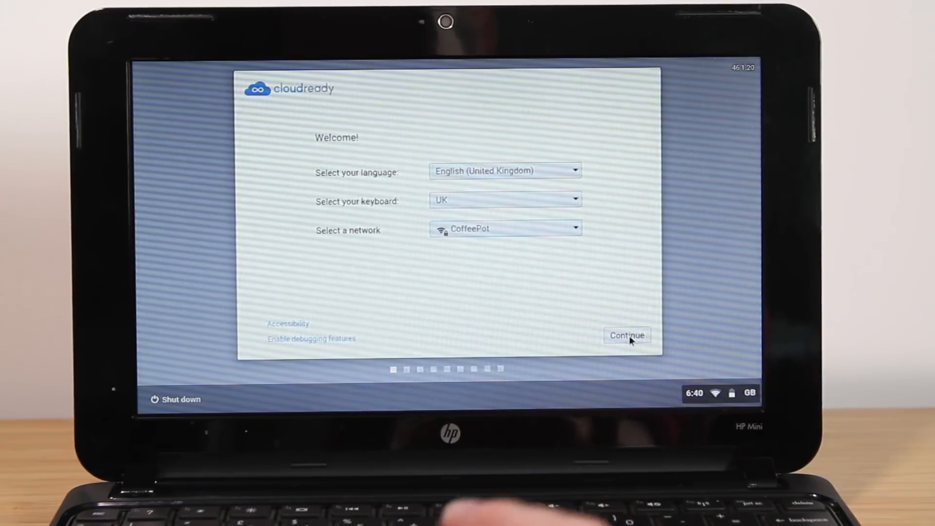
click(627, 336)
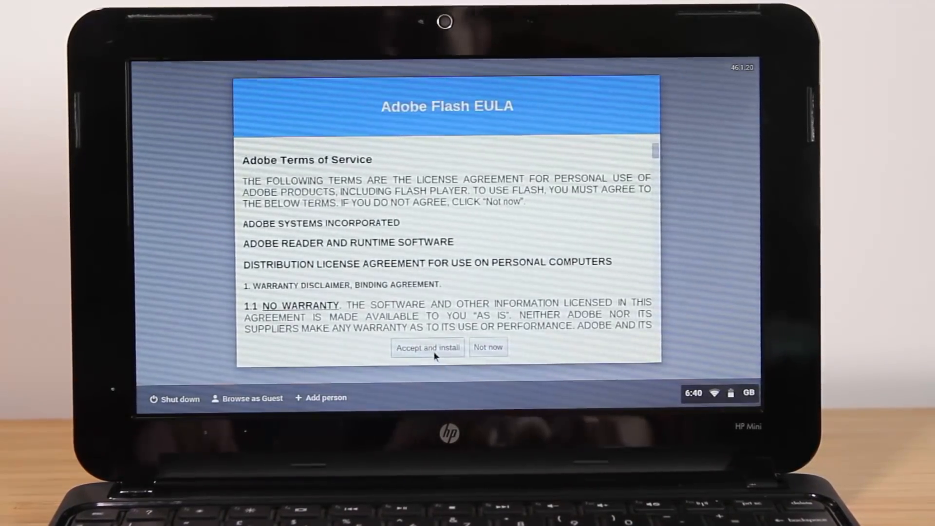
Accept the Adobe Flash license agreement and install Flash
click(427, 347)
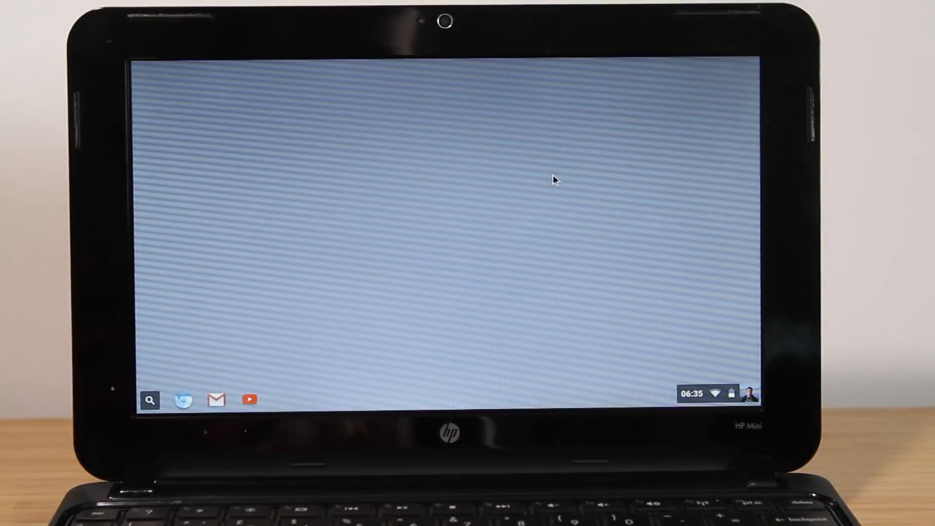
Launch Chrome on richardtech.net and scroll down towards the recent posts
click(183, 399)
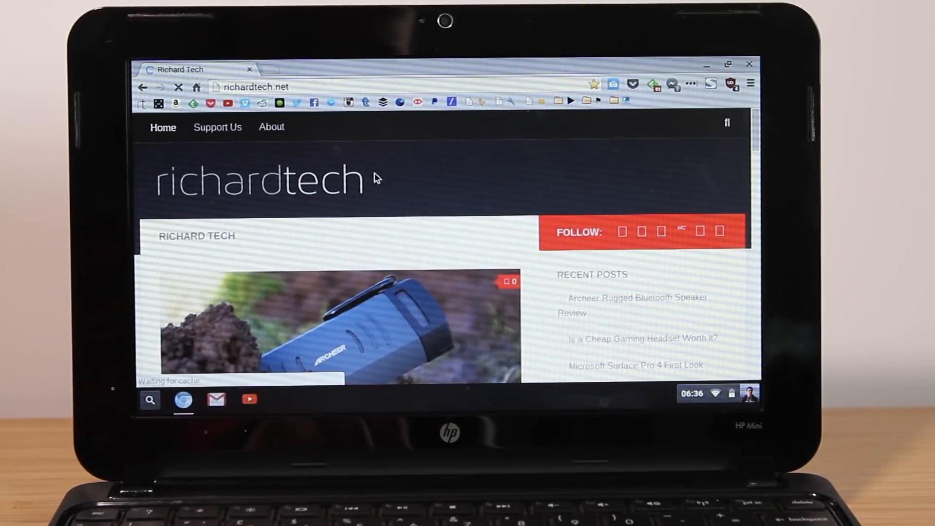
mouse_move(332, 203)
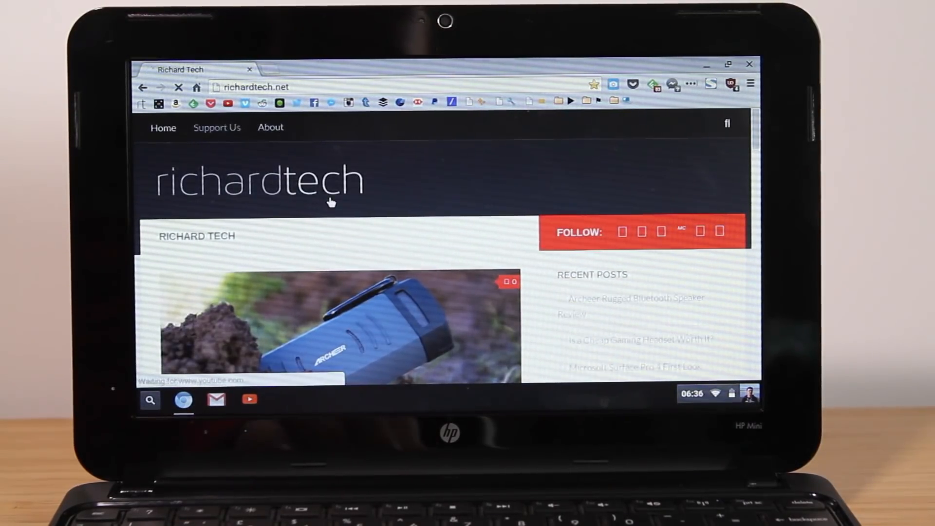
scroll(down, 3)
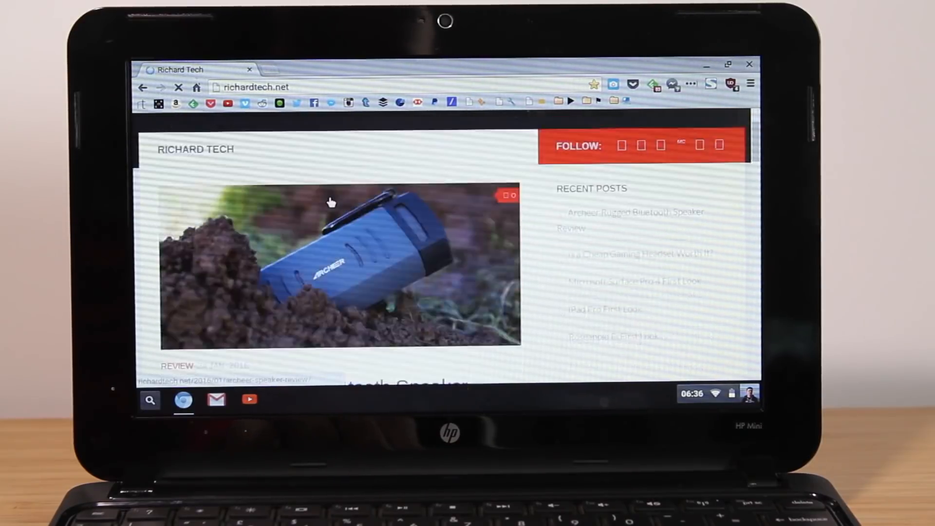
scroll(down, 3)
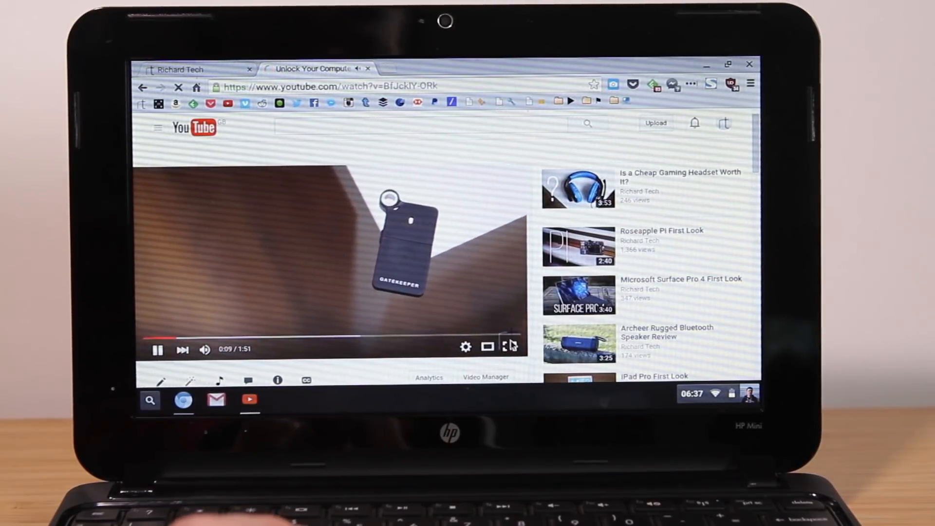
Play 'Unlock Your Computer by Walking Up To It' full screen, then exit full screen
click(510, 348)
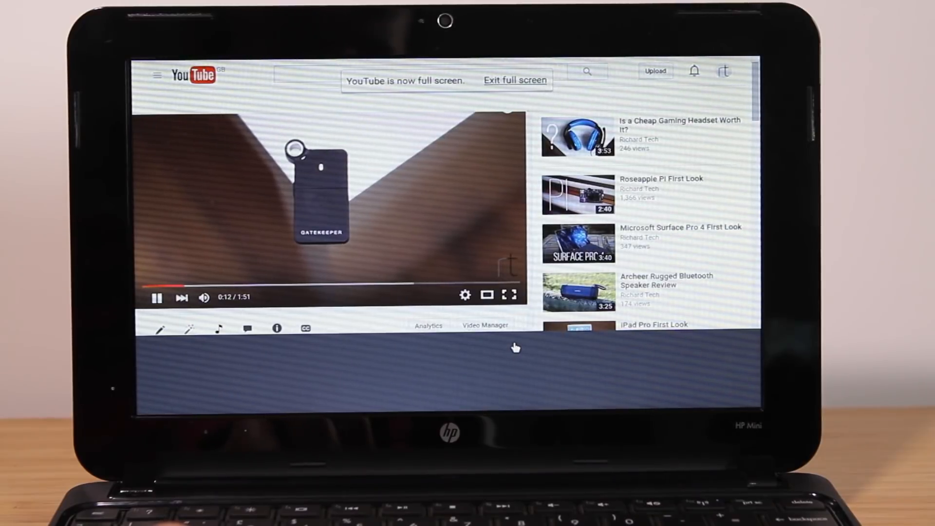
click(510, 295)
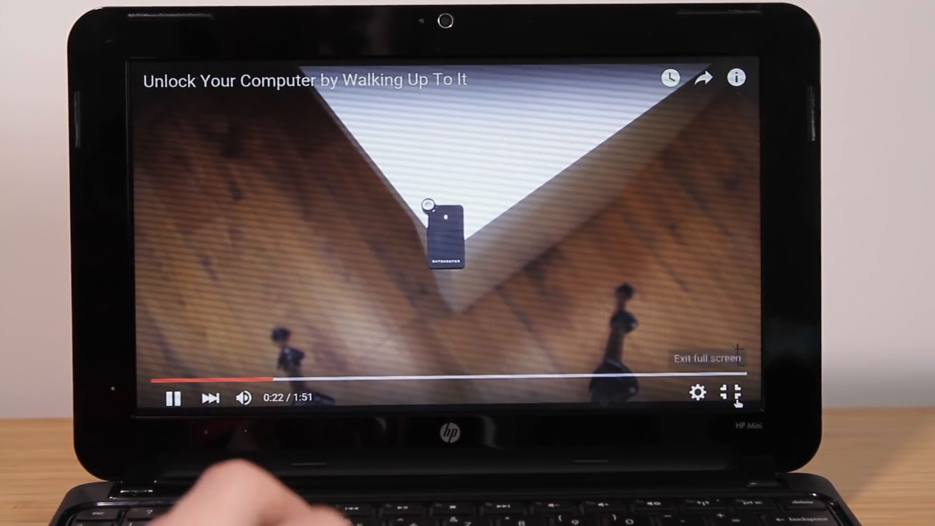
click(737, 394)
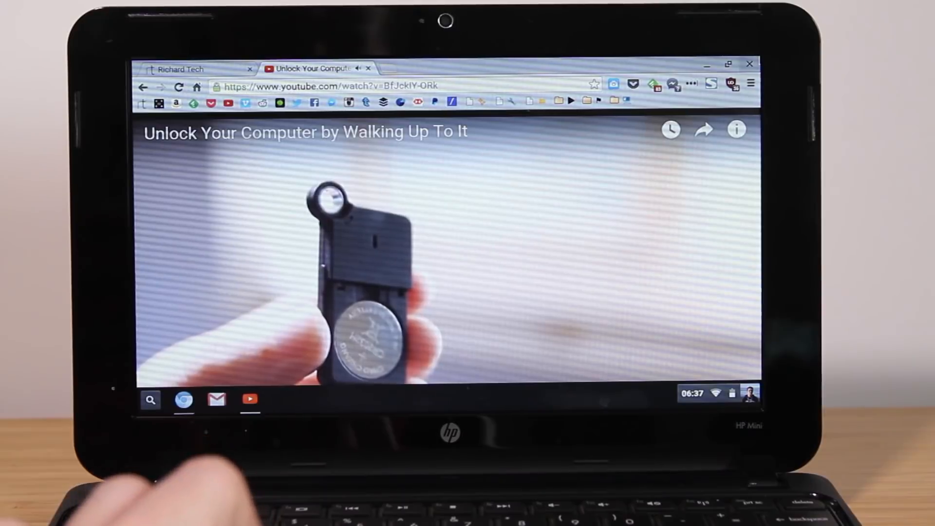